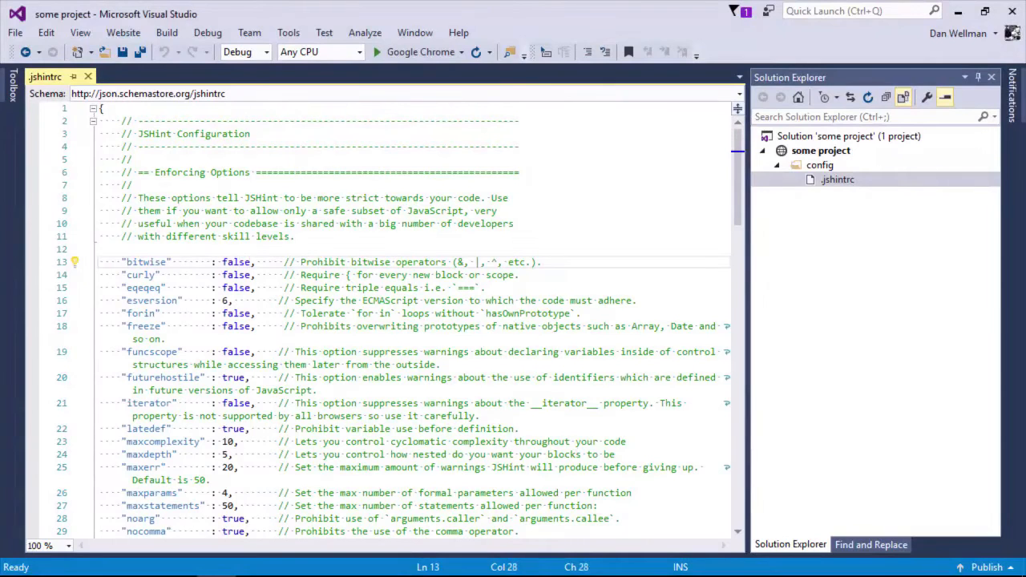
{"action": "type", "text": "true"}
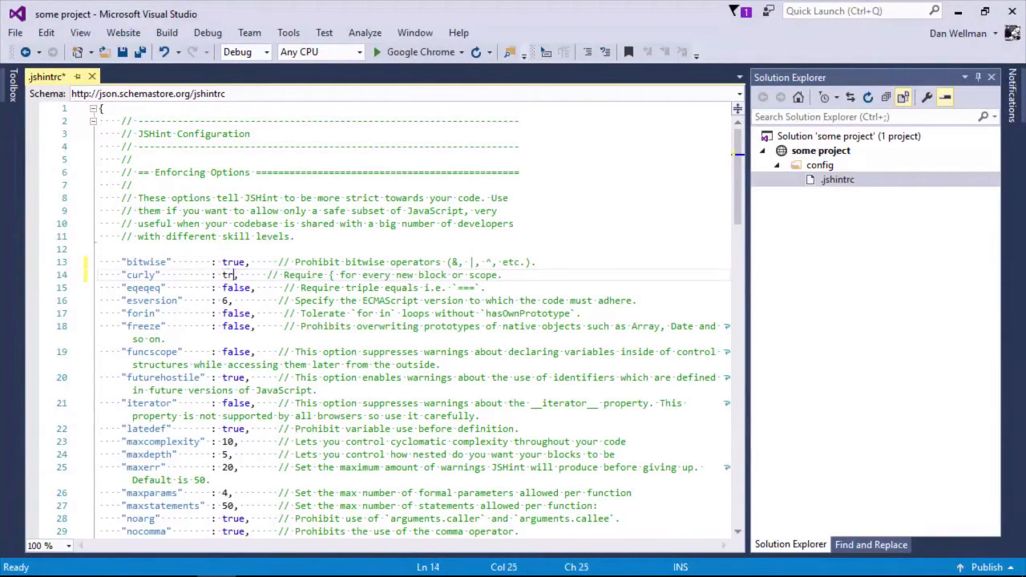
{"action": "type", "text": "ue"}
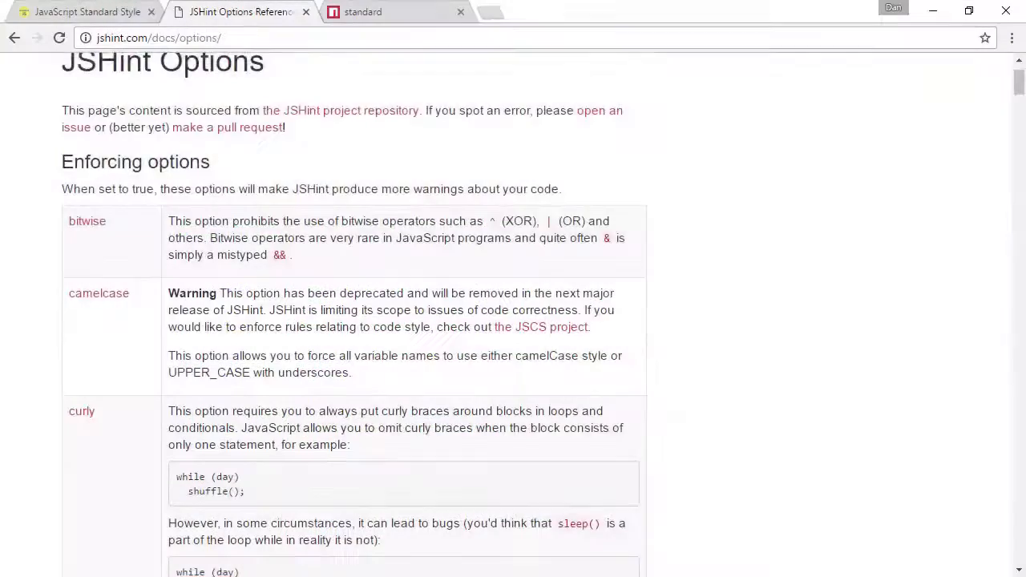
{"action": "scroll", "scroll_direction": "down", "scroll_amount": 3}
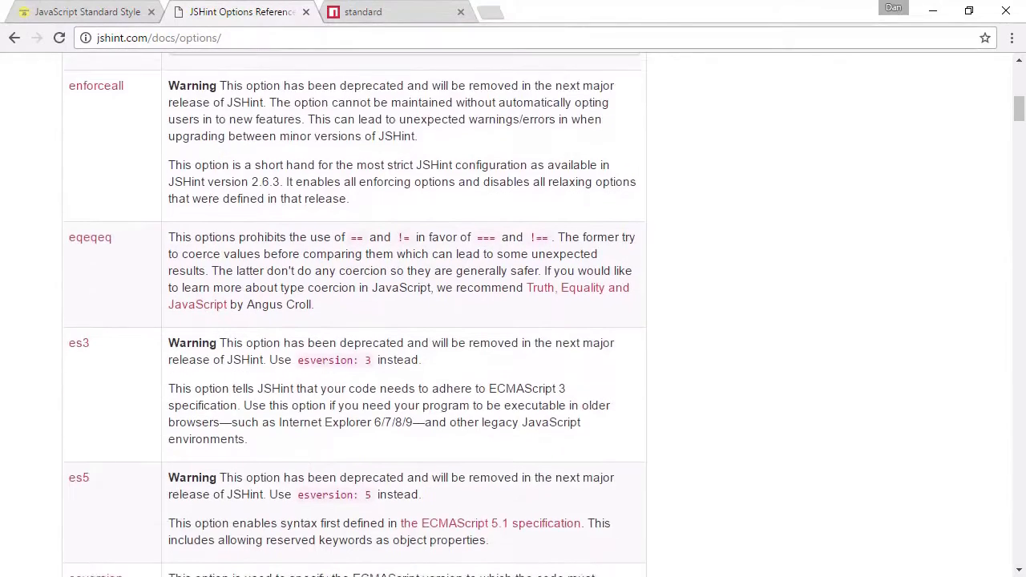
{"action": "scroll", "scroll_direction": "down", "scroll_amount": 3}
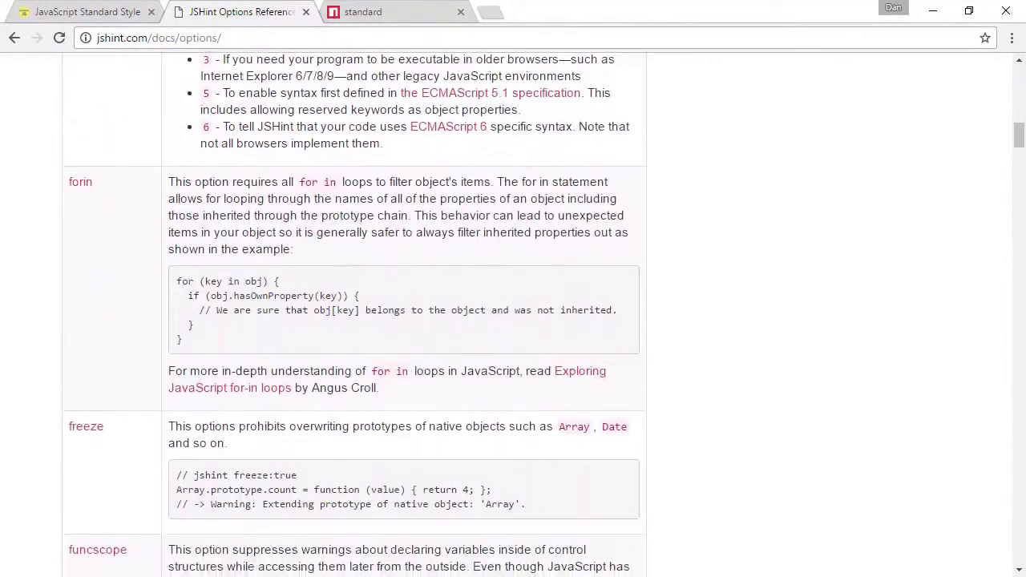
{"action": "scroll", "scroll_direction": "down", "scroll_amount": 3}
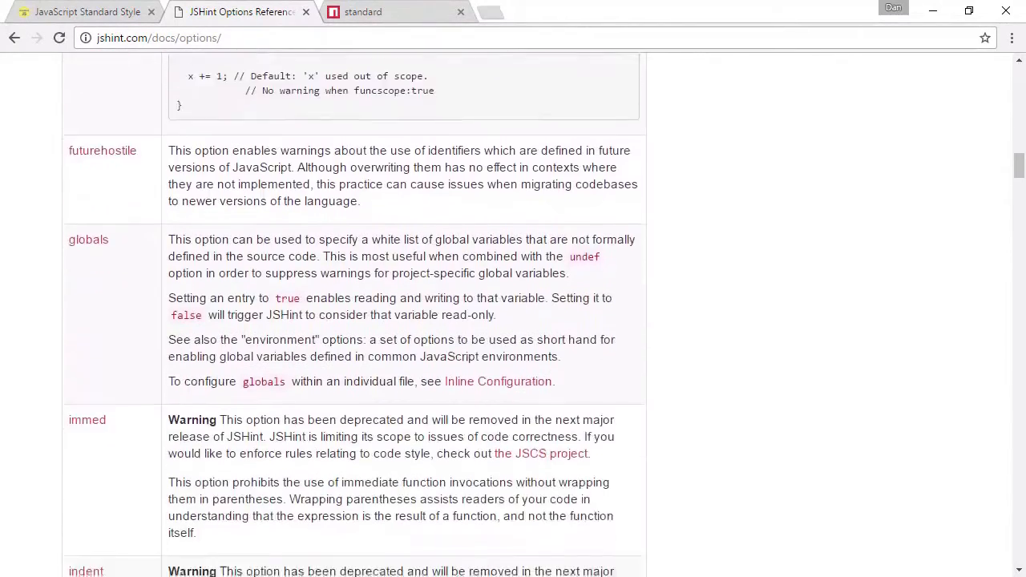
{"action": "scroll", "scroll_direction": "down", "scroll_amount": 3}
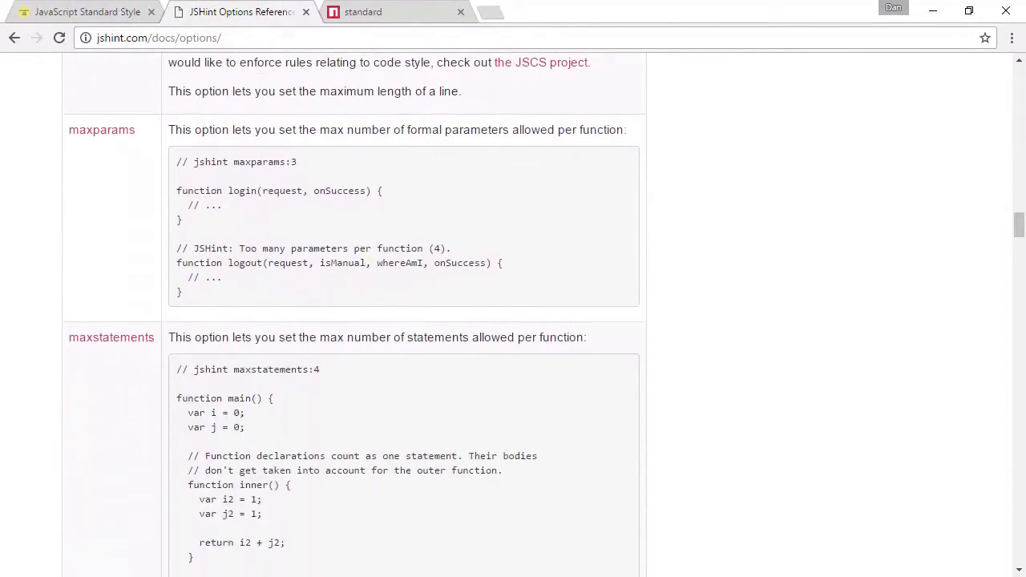
{"action": "scroll", "scroll_direction": "down", "scroll_amount": 3}
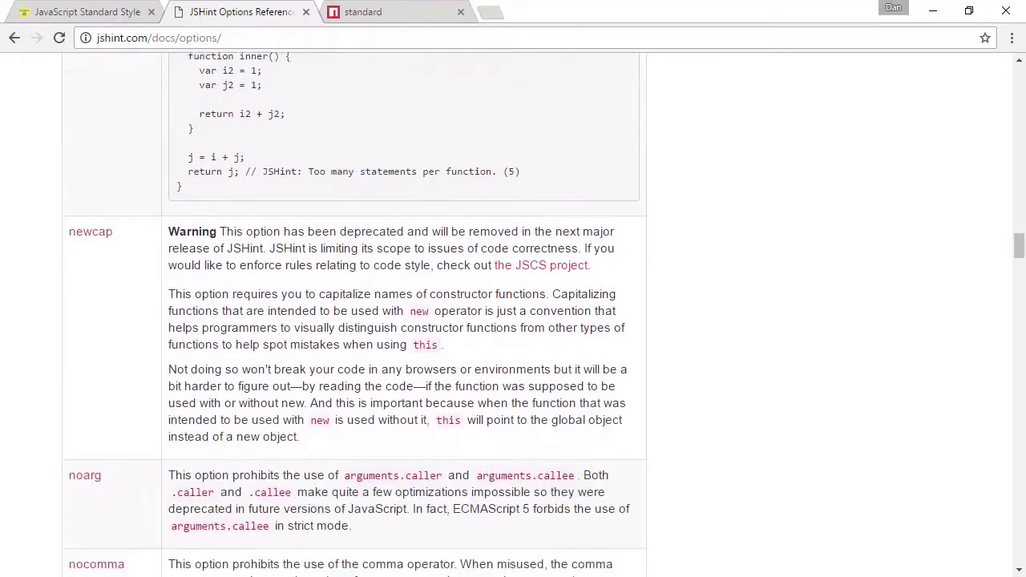
{"action": "scroll", "scroll_direction": "down", "scroll_amount": 3}
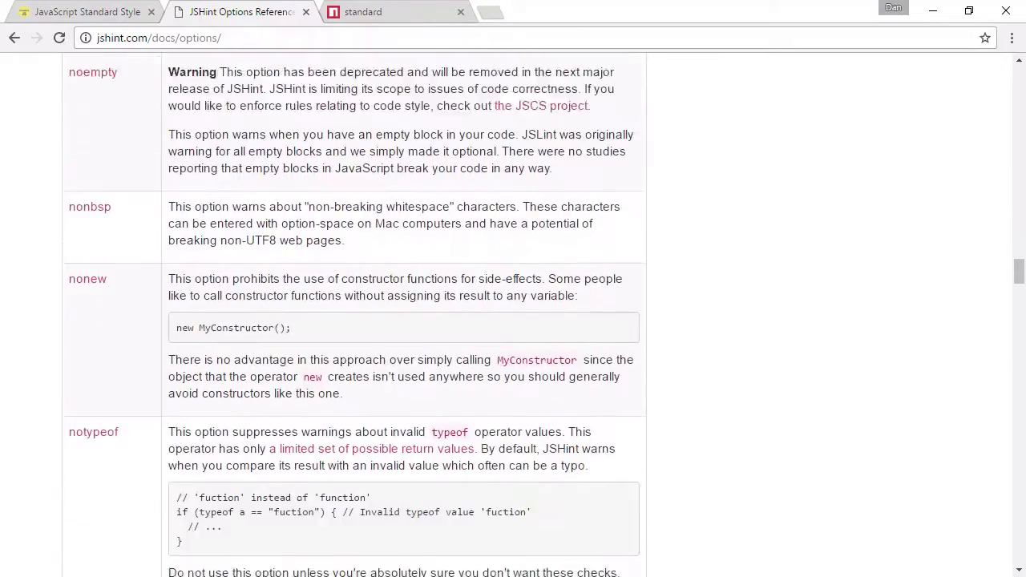
{"action": "scroll", "scroll_direction": "down", "scroll_amount": 3}
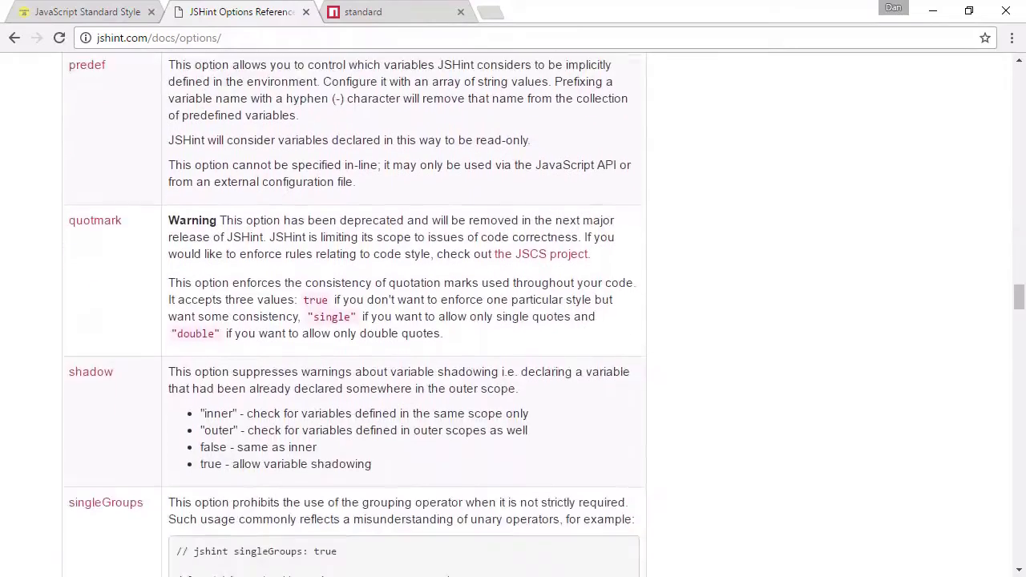
{"action": "scroll", "scroll_direction": "down", "scroll_amount": 3}
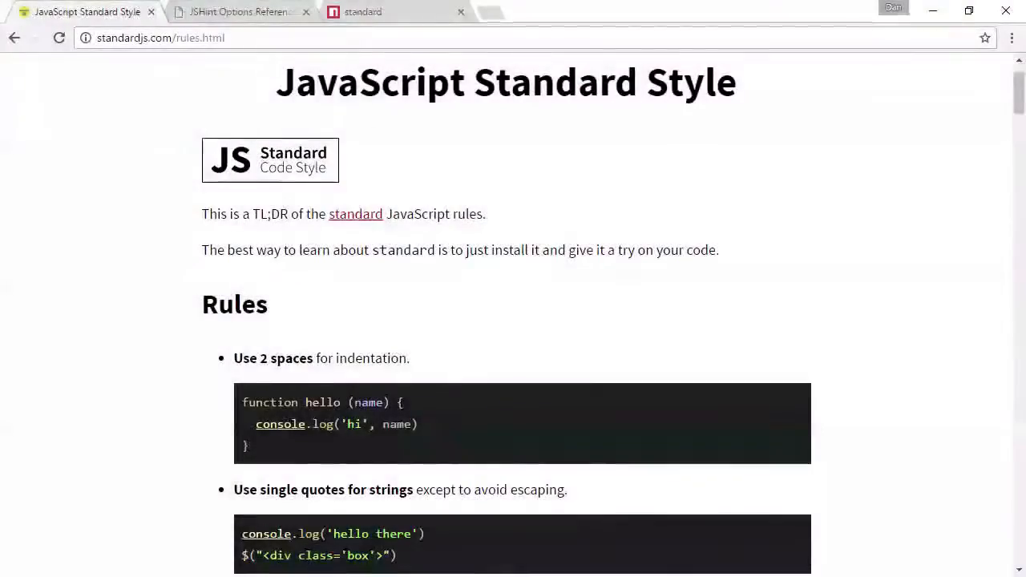
{"action": "scroll", "scroll_direction": "down", "scroll_amount": 3}
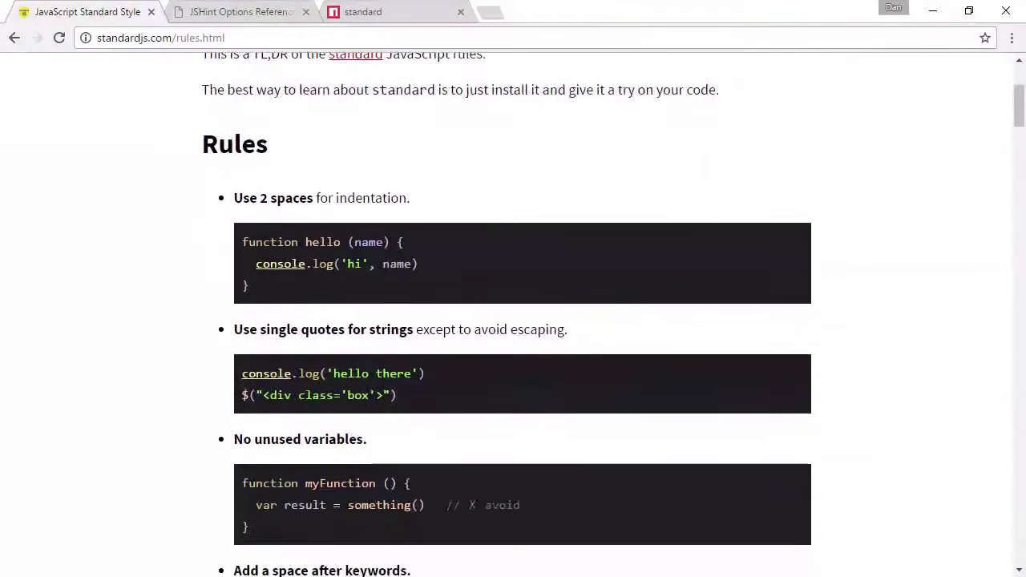
{"action": "scroll", "scroll_direction": "down", "scroll_amount": 3}
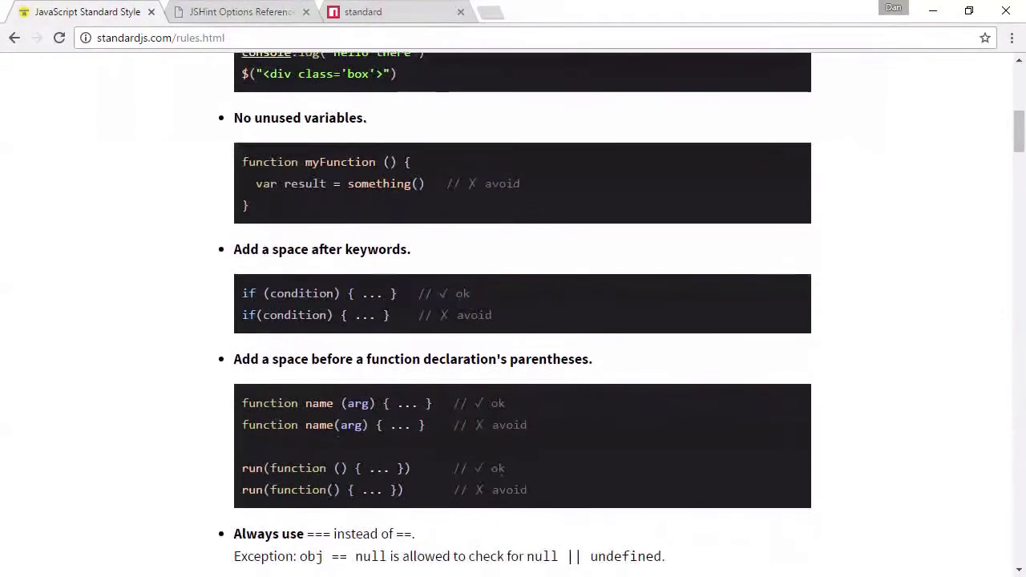
{"action": "scroll", "scroll_direction": "down", "scroll_amount": 3}
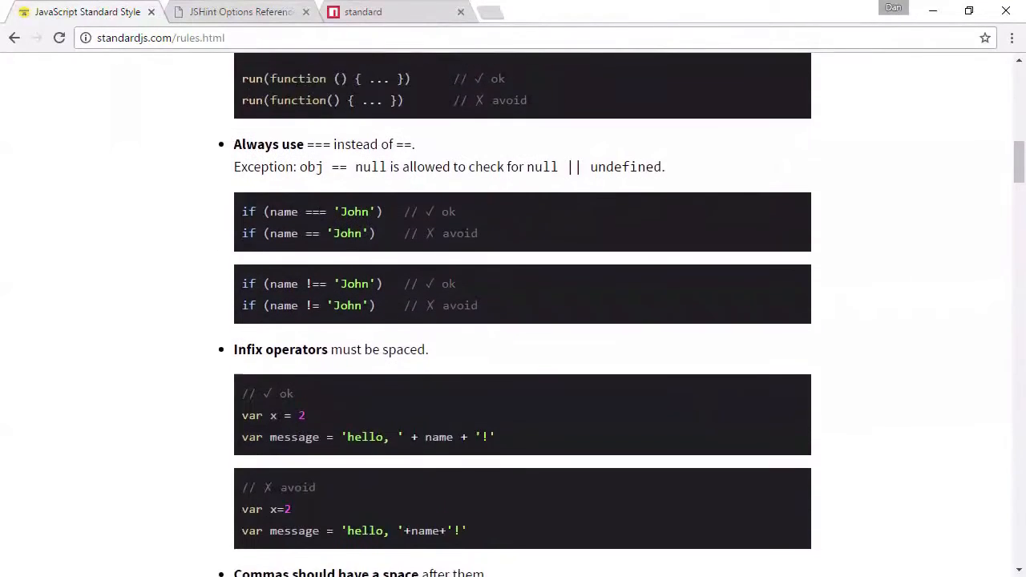
{"action": "scroll", "scroll_direction": "down", "scroll_amount": 3}
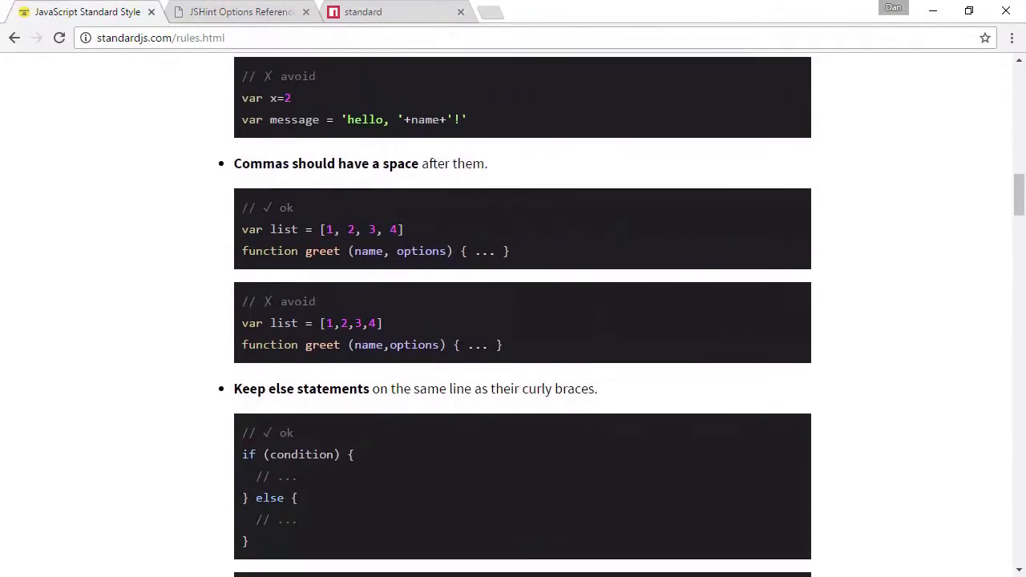
{"action": "scroll", "scroll_direction": "down", "scroll_amount": 3}
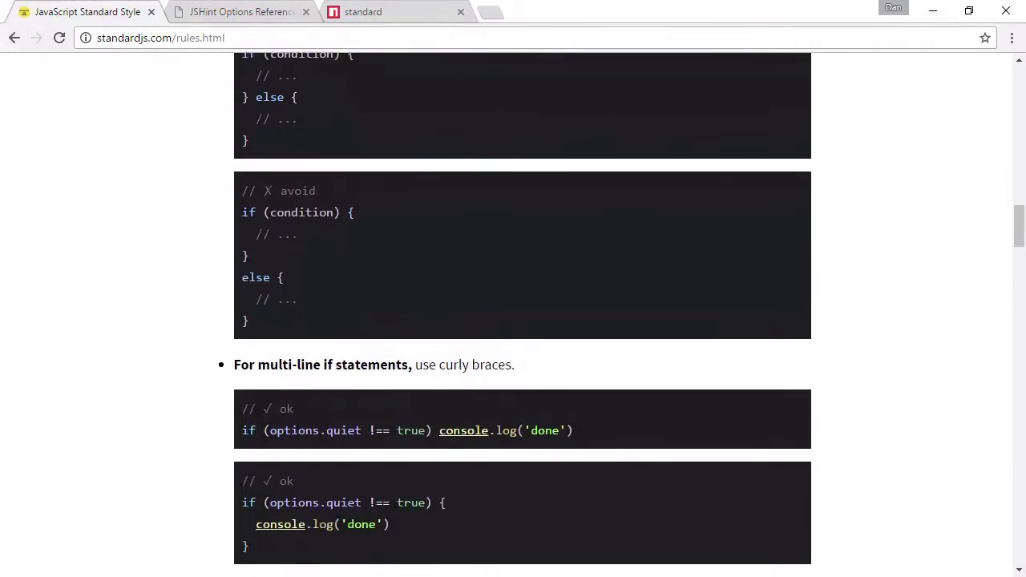
{"action": "scroll", "scroll_direction": "down", "scroll_amount": 3}
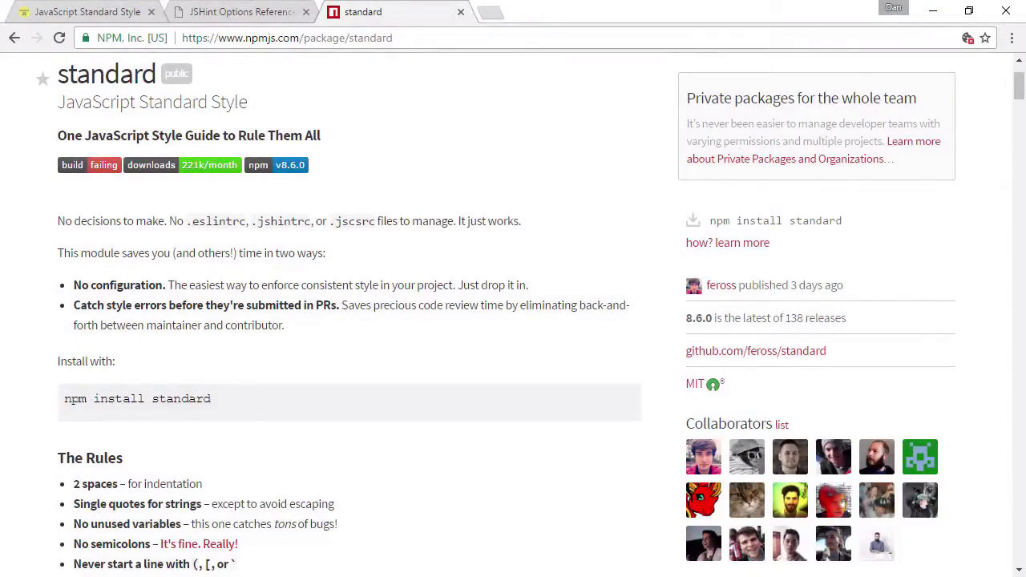
{"action": "scroll", "scroll_direction": "down", "scroll_amount": 3}
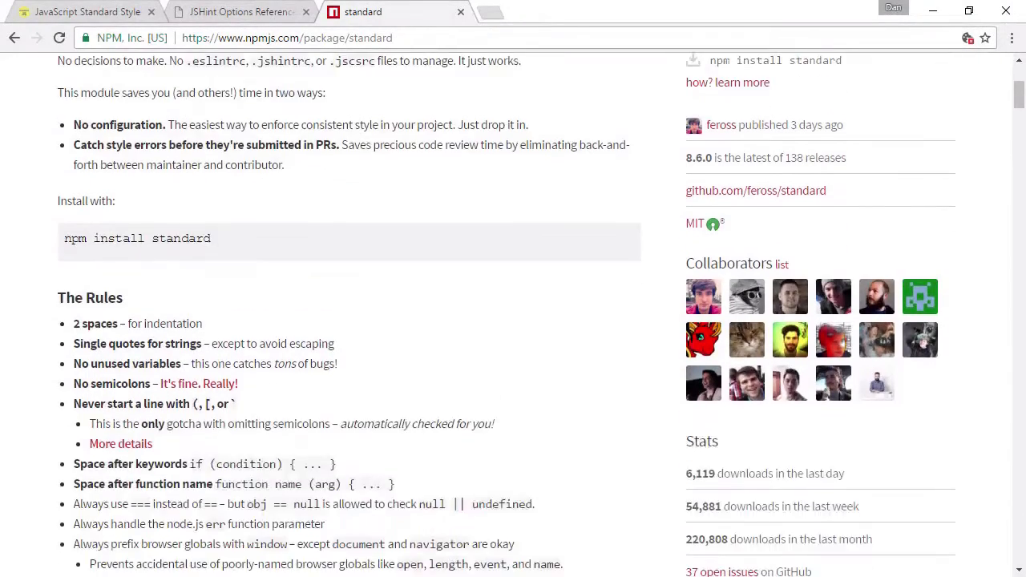
{"action": "scroll", "scroll_direction": "down", "scroll_amount": 3}
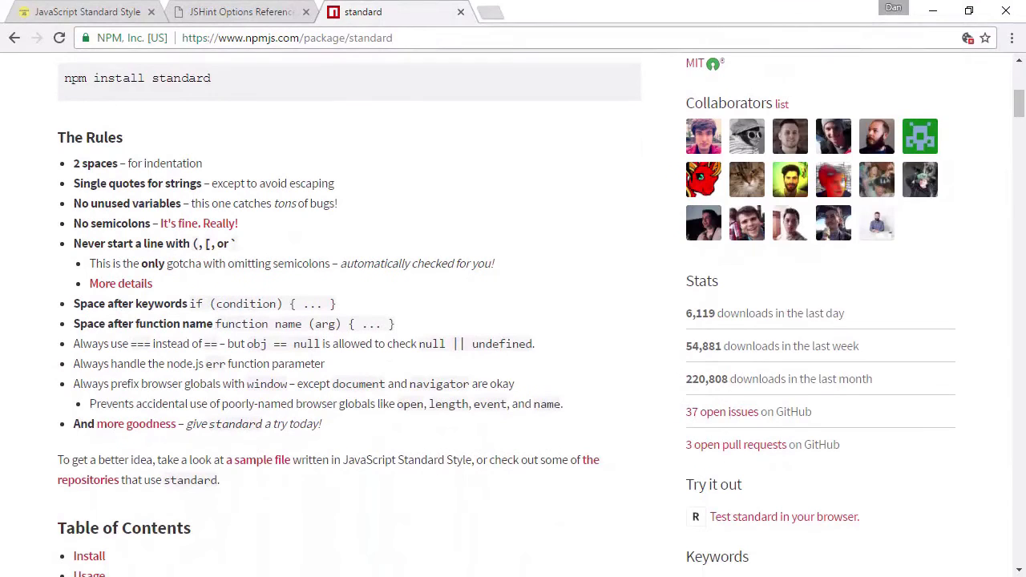